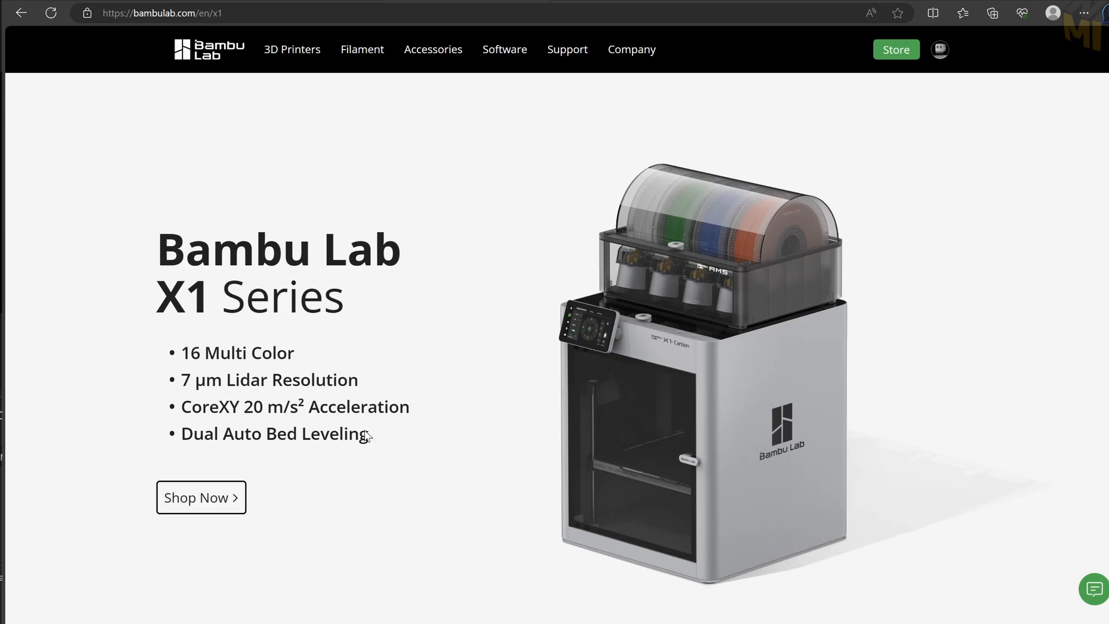
Send the foot model print job with bed leveling, timelapse, flow dynamics and AMS enabled.
{"action": "scroll", "scroll_direction": "down", "scroll_amount": 3}
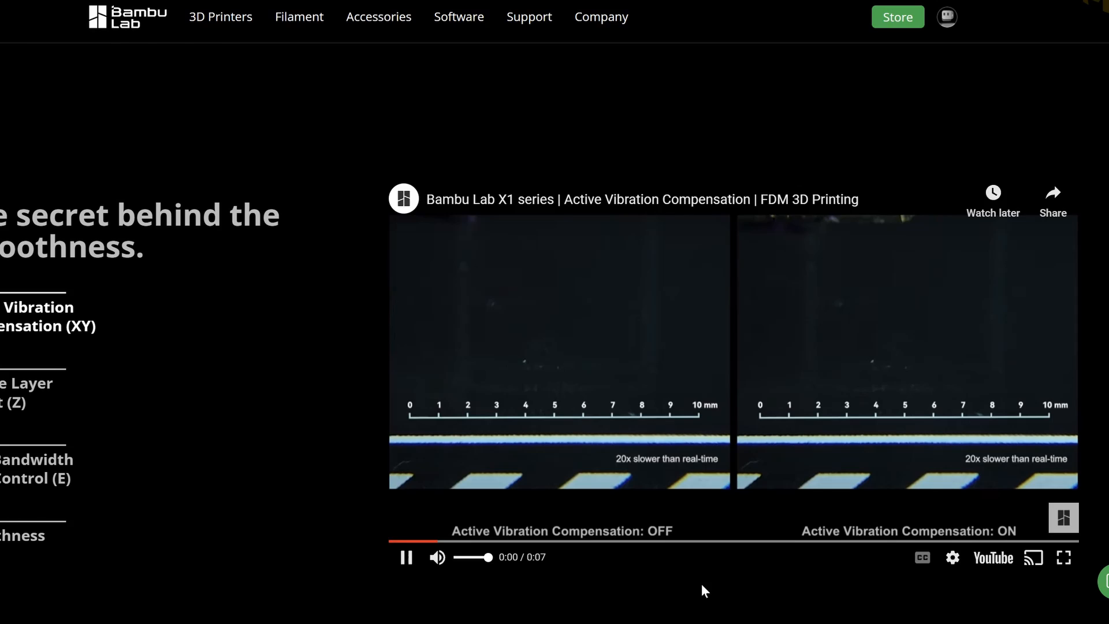
{"action": "scroll", "scroll_direction": "down", "scroll_amount": 3}
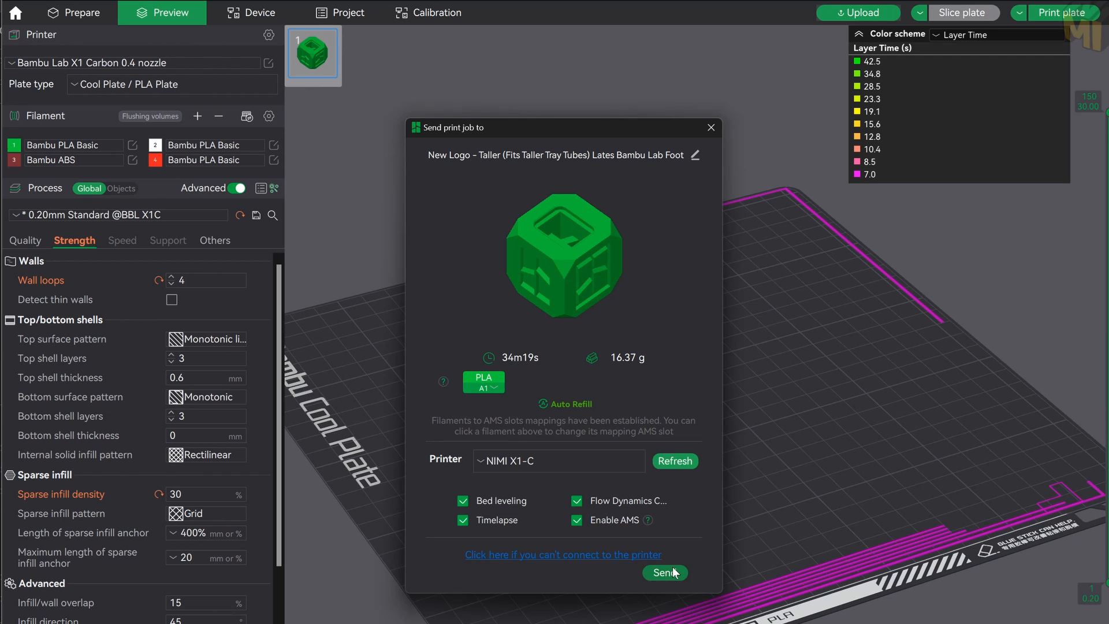
{"action": "left_click", "coordinate": [662, 572]}
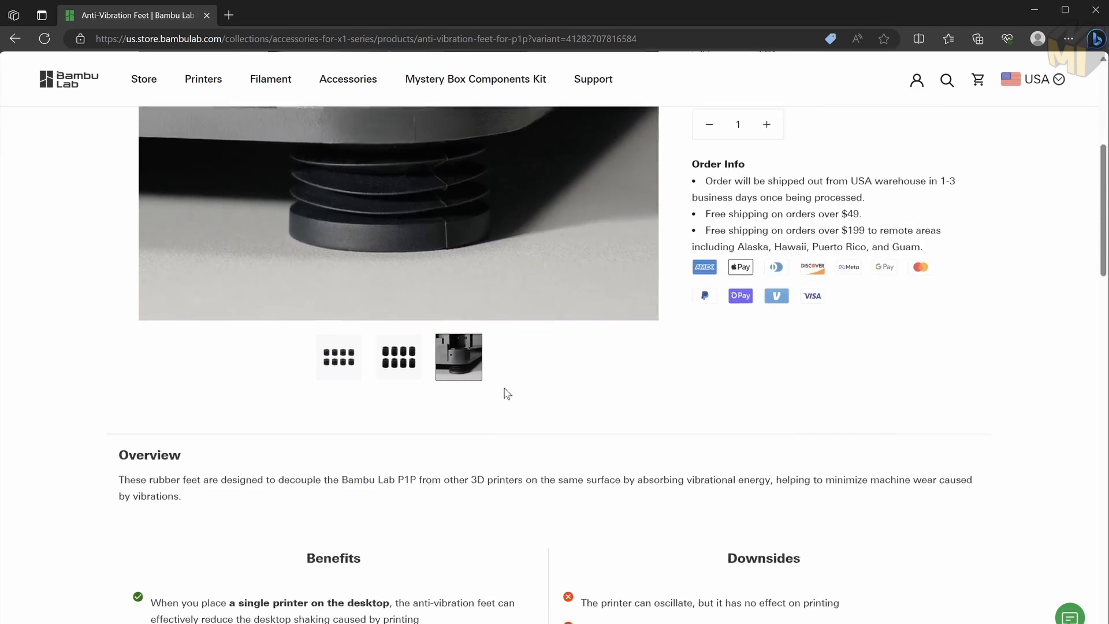
Scroll to the Benefits section and highlight the benefit about running multiple printers.
{"action": "scroll", "scroll_direction": "down", "scroll_amount": 3}
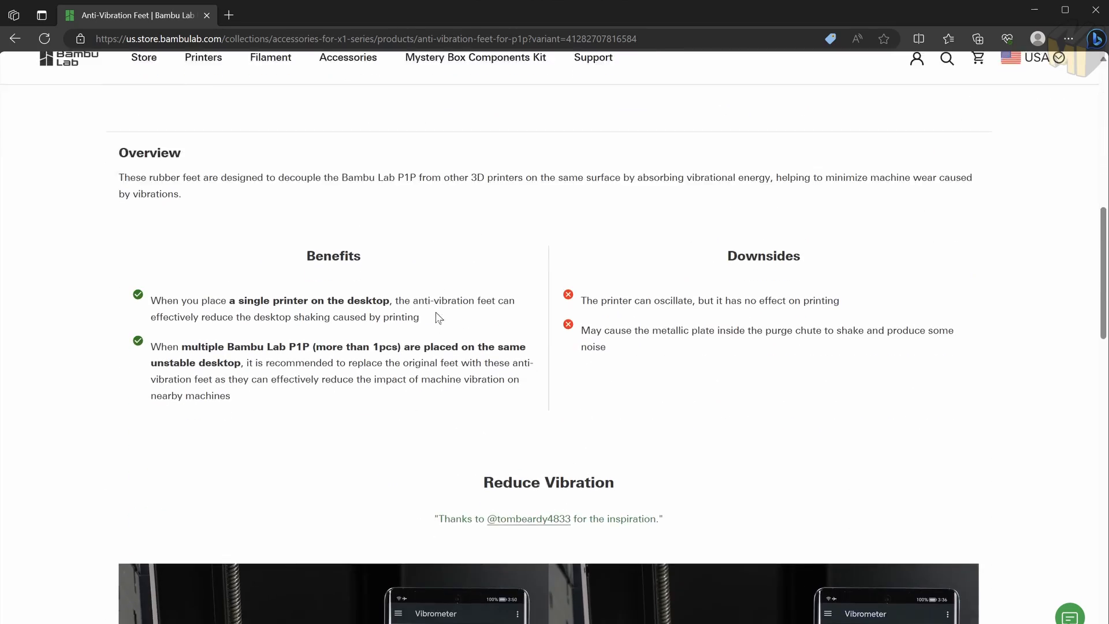
{"action": "scroll", "scroll_direction": "down", "scroll_amount": 3}
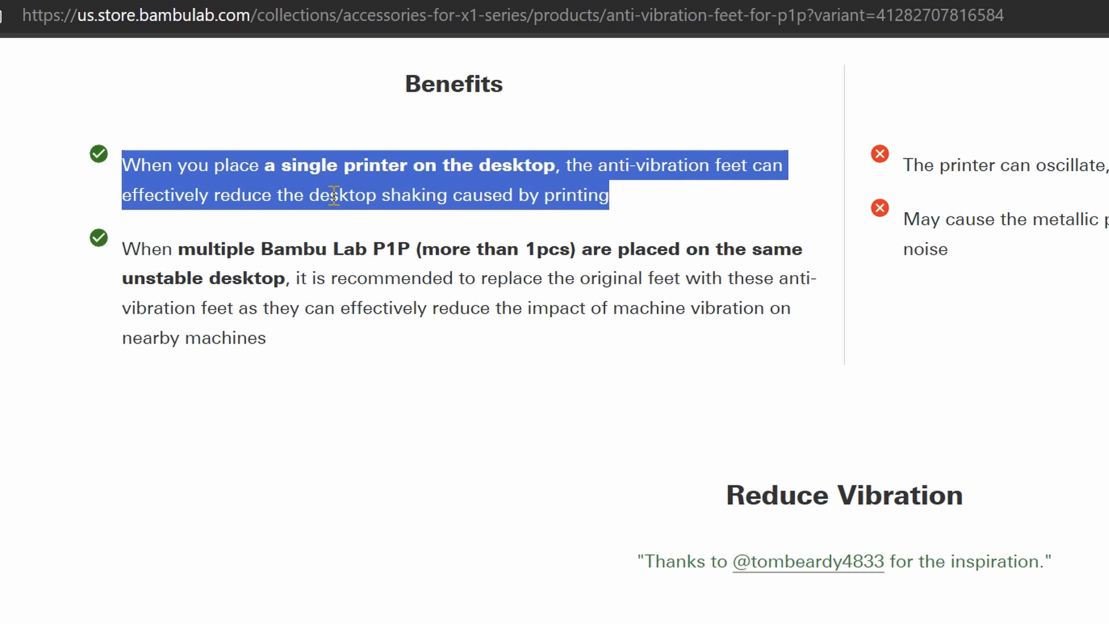
{"action": "left_click", "coordinate": [233, 278]}
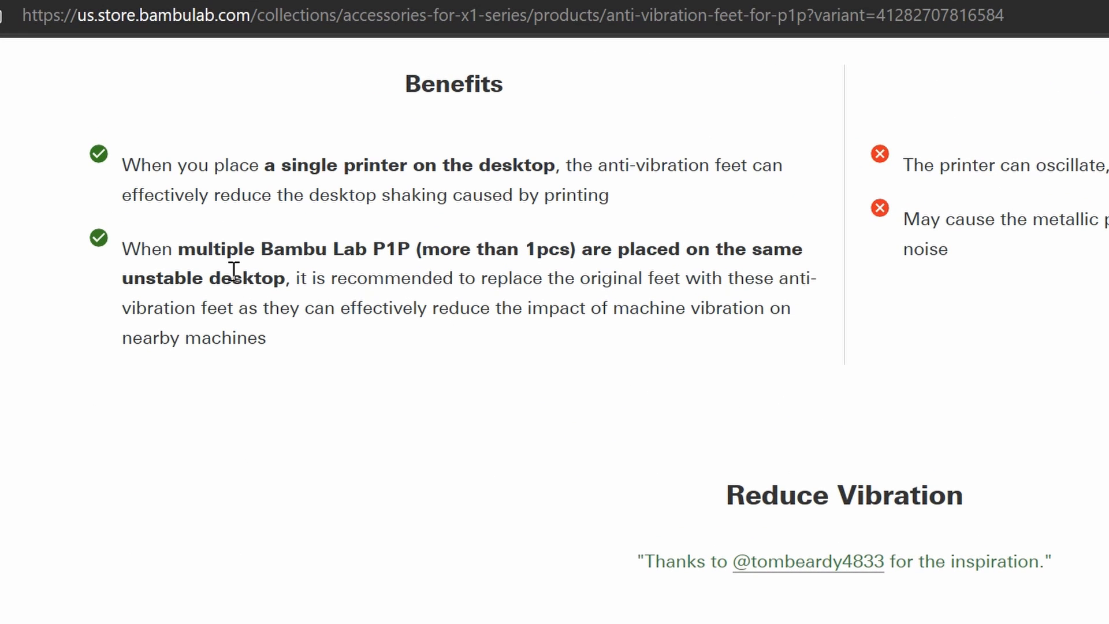
{"action": "left_click_drag", "start_coordinate": [123, 248], "coordinate": [658, 278]}
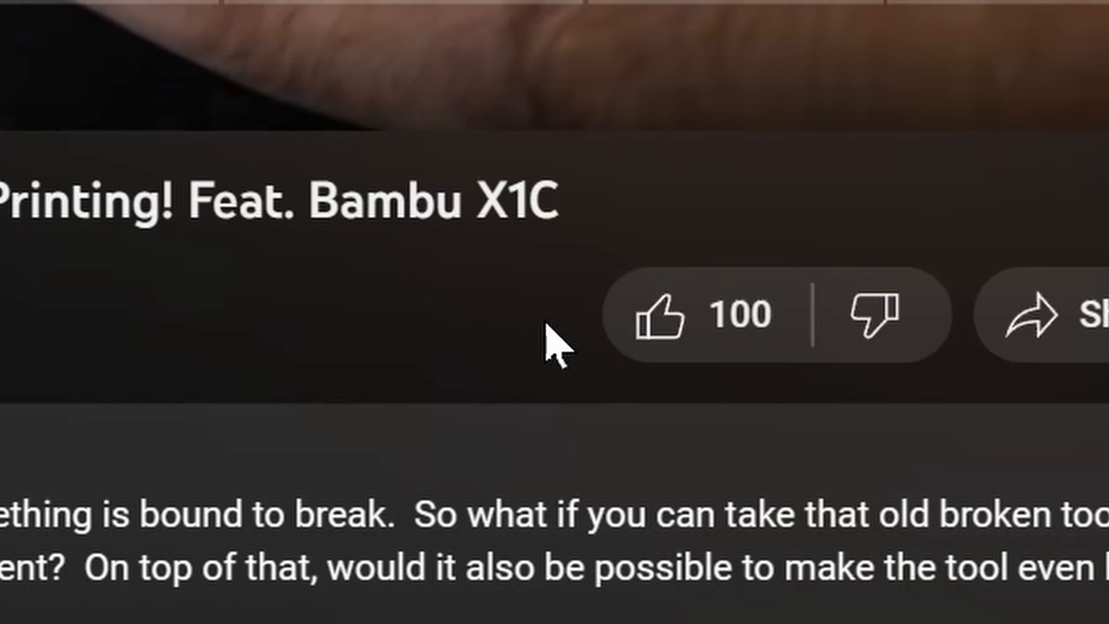
Go to the creator's Patreon page and scroll to the Lift Kit listing description.
{"action": "left_click", "coordinate": [657, 317]}
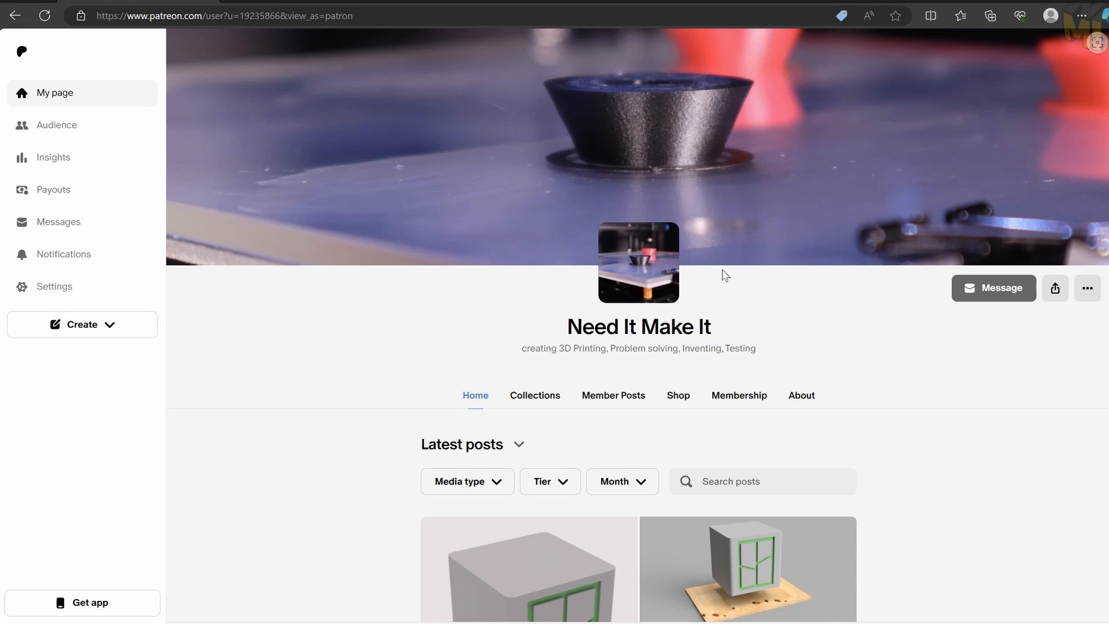
{"action": "scroll", "scroll_direction": "down", "scroll_amount": 3}
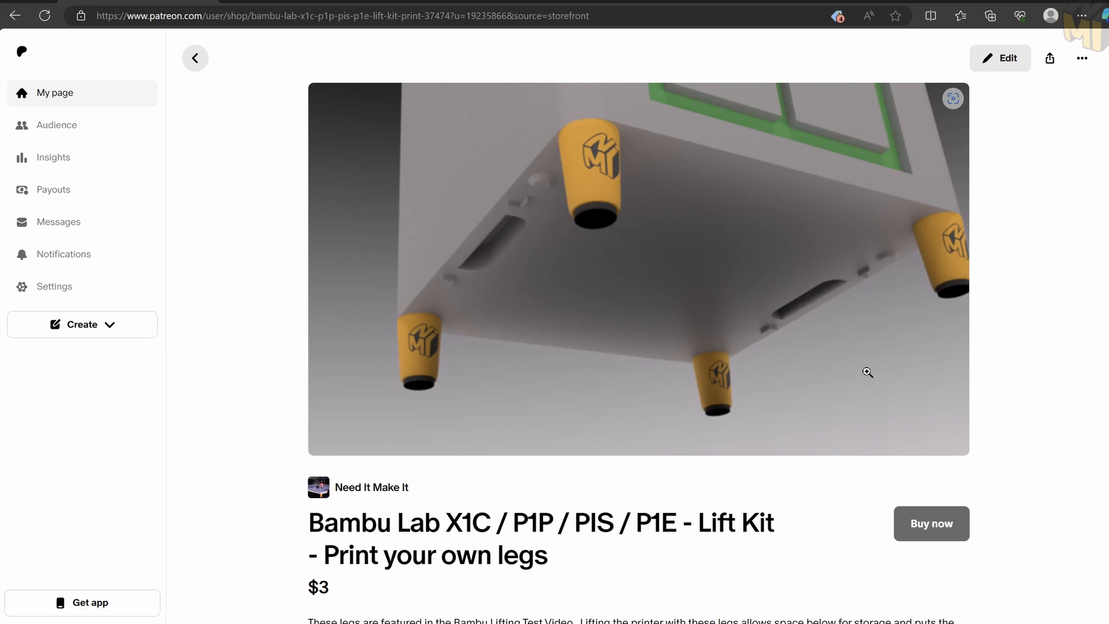
{"action": "scroll", "scroll_direction": "down", "scroll_amount": 3}
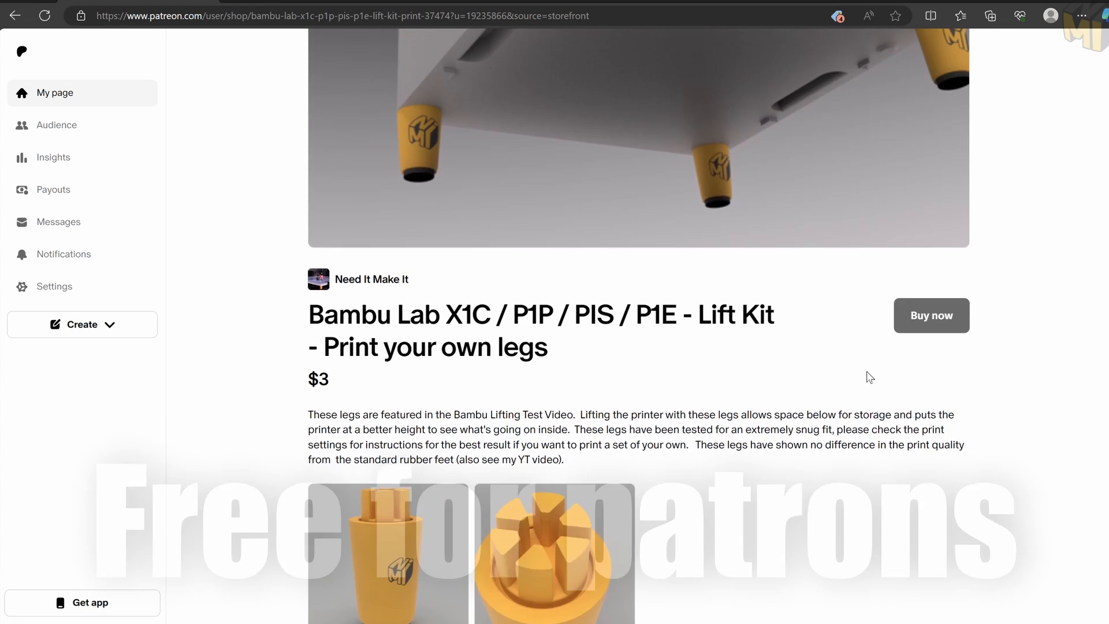